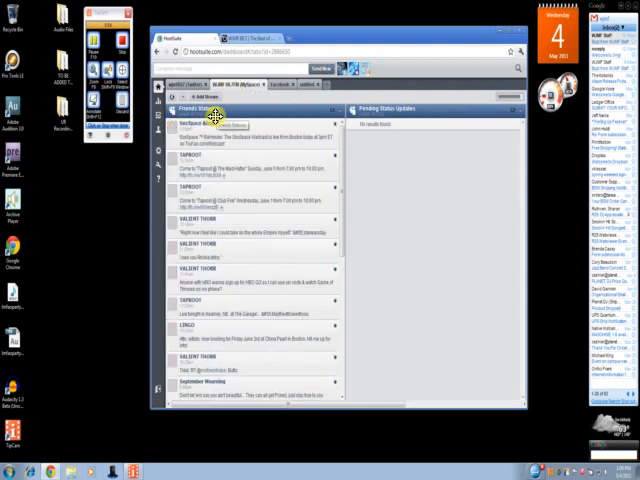
pyautogui.moveTo(425, 137)
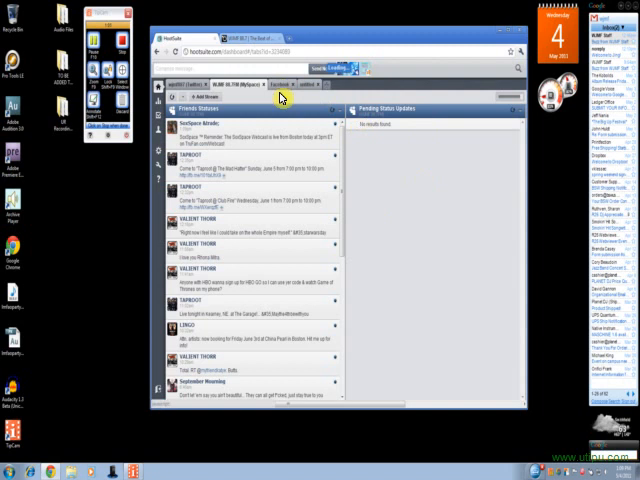
# Step: Switch to the Facebook tab to show WJMF's Page Feed and Pending Stream Posts
pyautogui.click(288, 83)
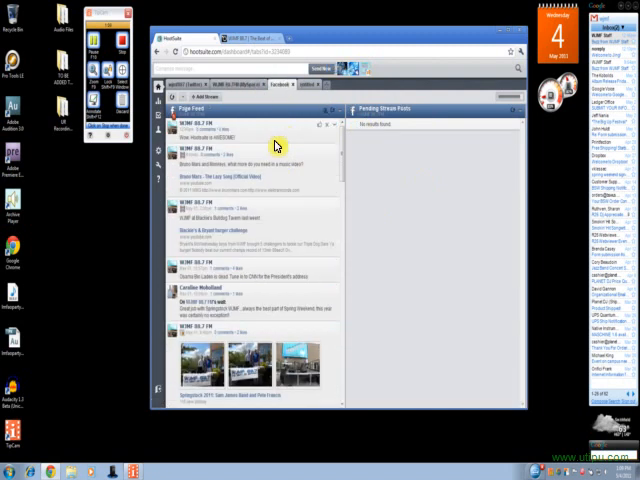
pyautogui.moveTo(178, 140)
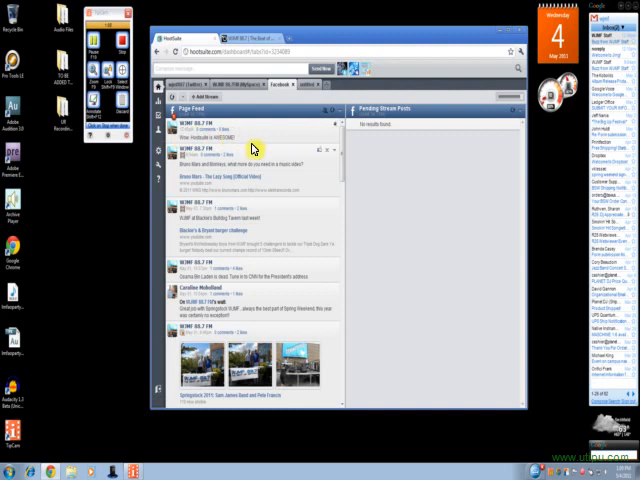
pyautogui.moveTo(403, 118)
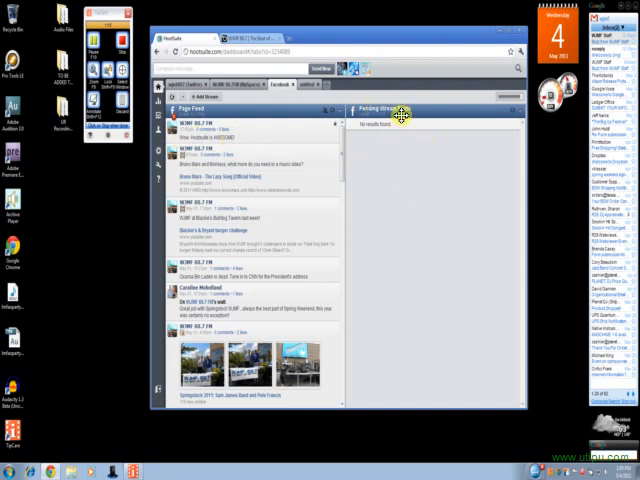
pyautogui.moveTo(210, 78)
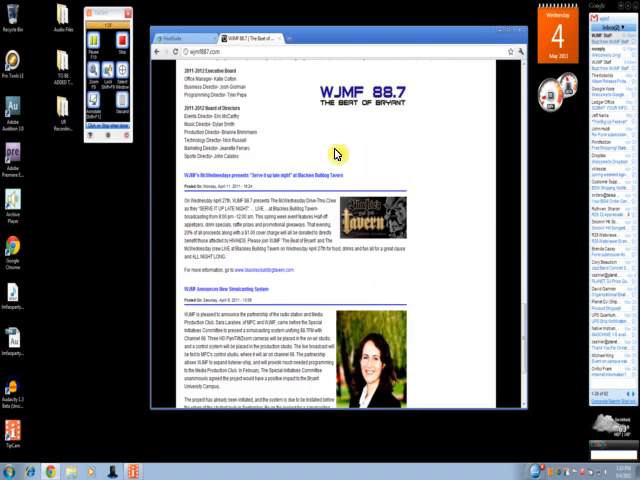
# Step: Scroll the WJMF news page and copy the simulcasting announcement article's address
pyautogui.scroll(-3)
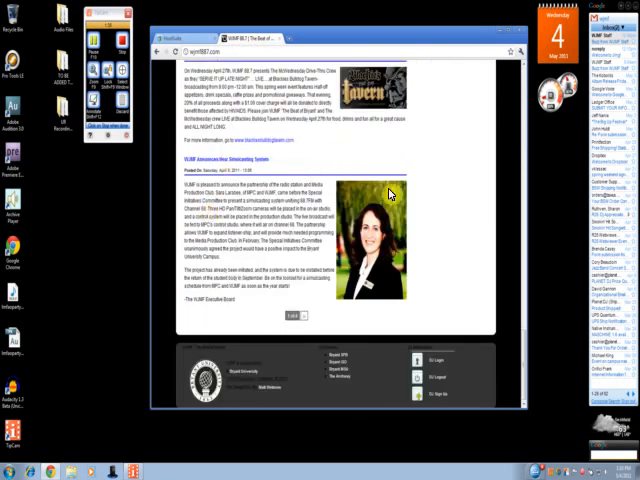
pyautogui.moveTo(305, 265)
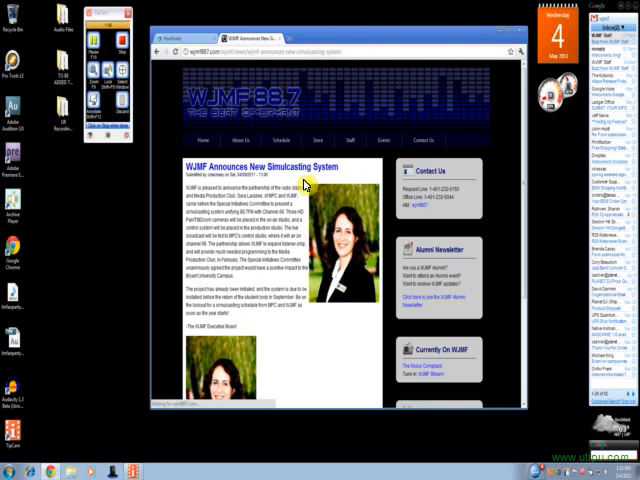
pyautogui.rightClick(260, 50)
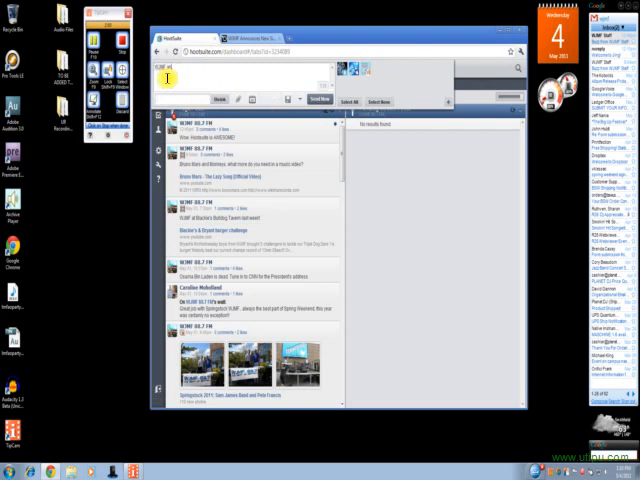
# Step: Type the message announcing one of the first college radio simulcasting systems and shorten the article link
pyautogui.write('announces one of the hats')
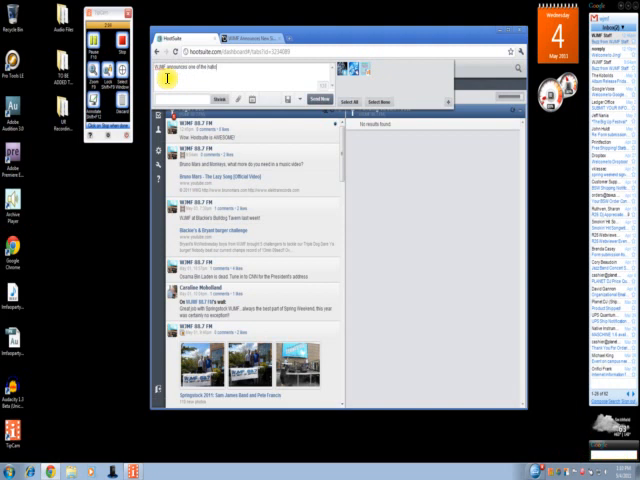
pyautogui.write('first college radio simulcasting systems!')
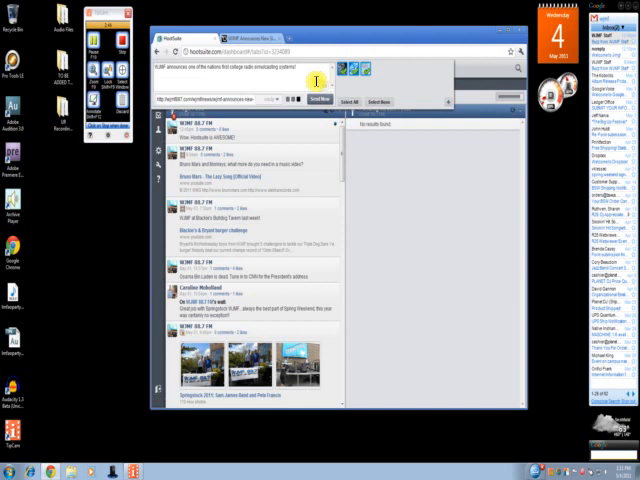
pyautogui.click(327, 99)
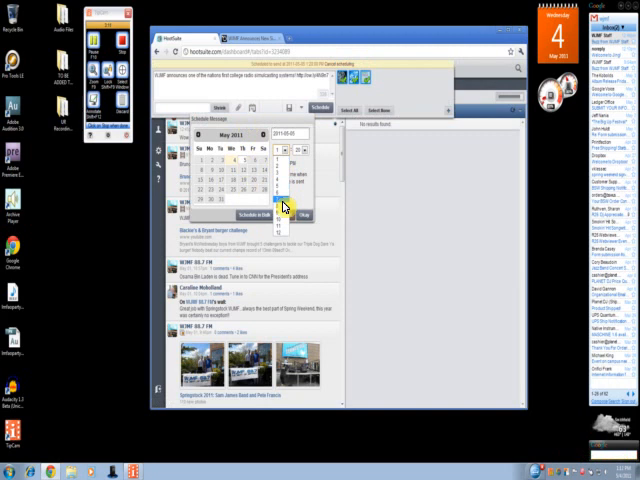
# Step: Set the scheduled send time to 8:30 PM on 2011-05-05 and confirm
pyautogui.click(291, 160)
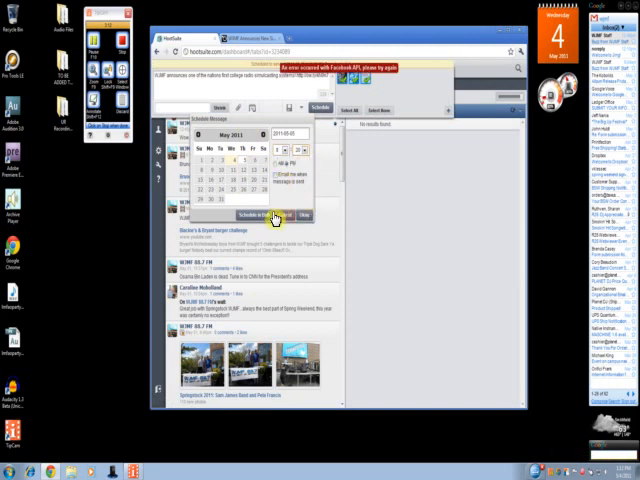
pyautogui.click(259, 215)
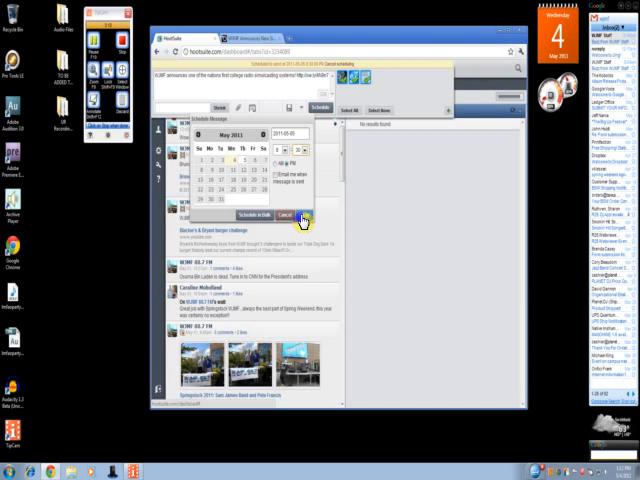
pyautogui.click(287, 215)
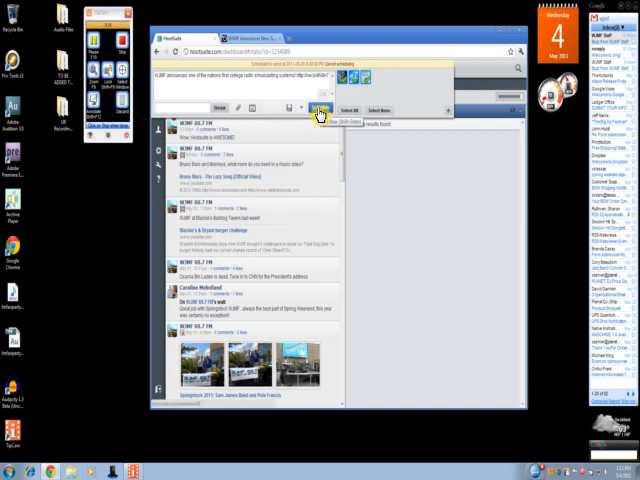